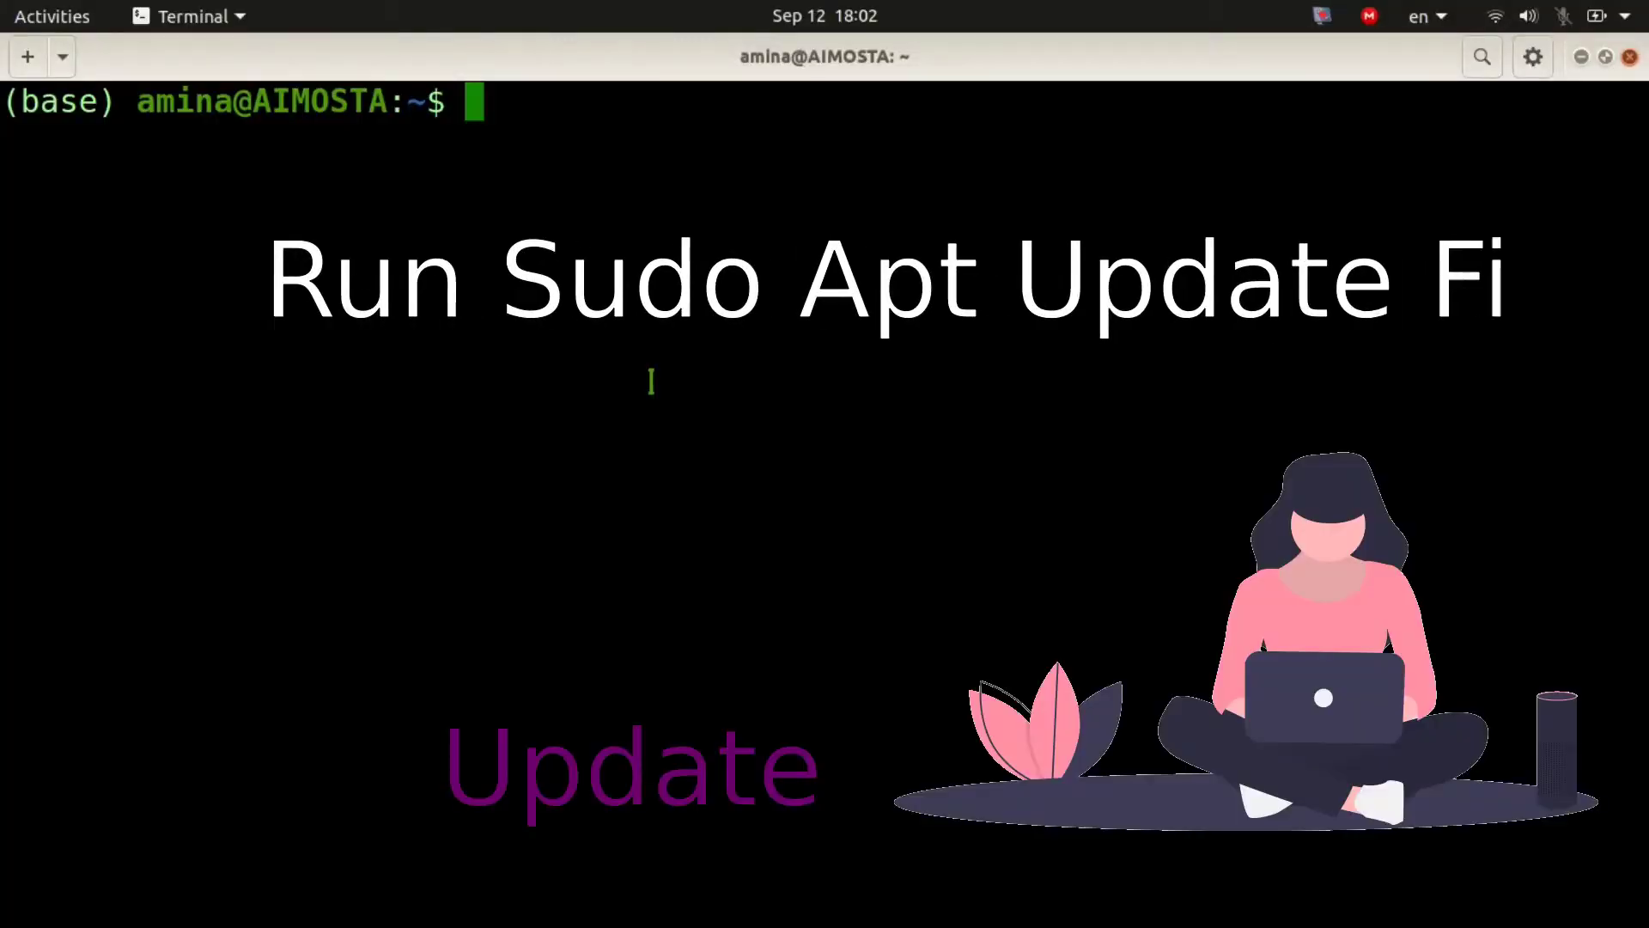
Step: Run 'sudo apt install apt-transport-https', which reports it is already the newest version
text(sud)
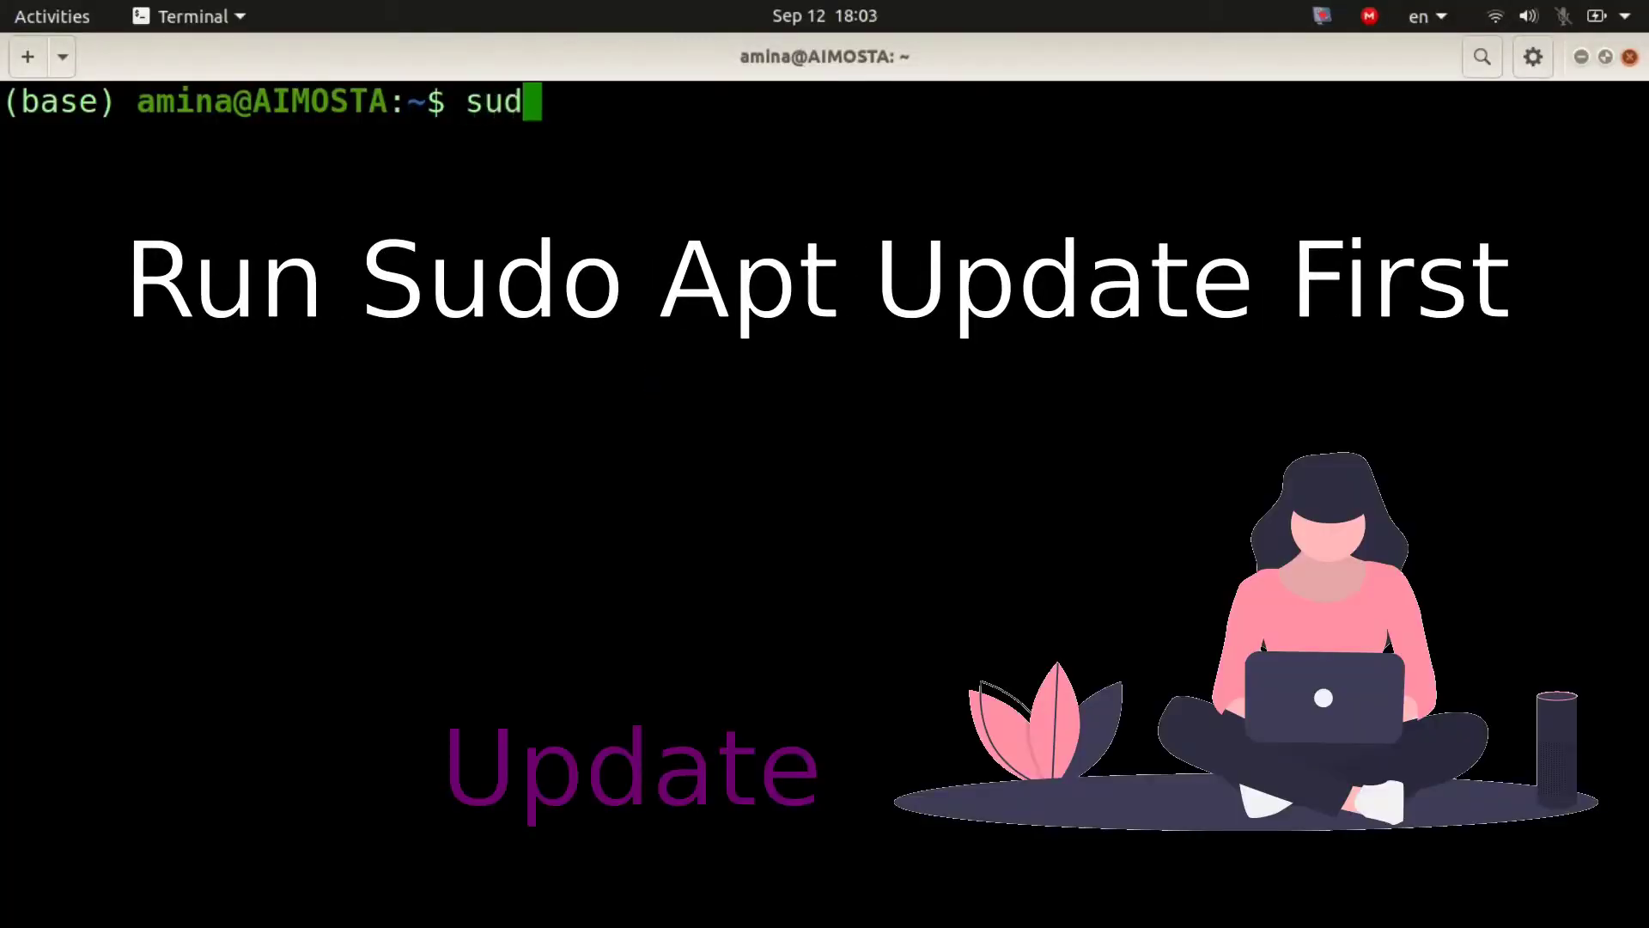
text(apt instal)
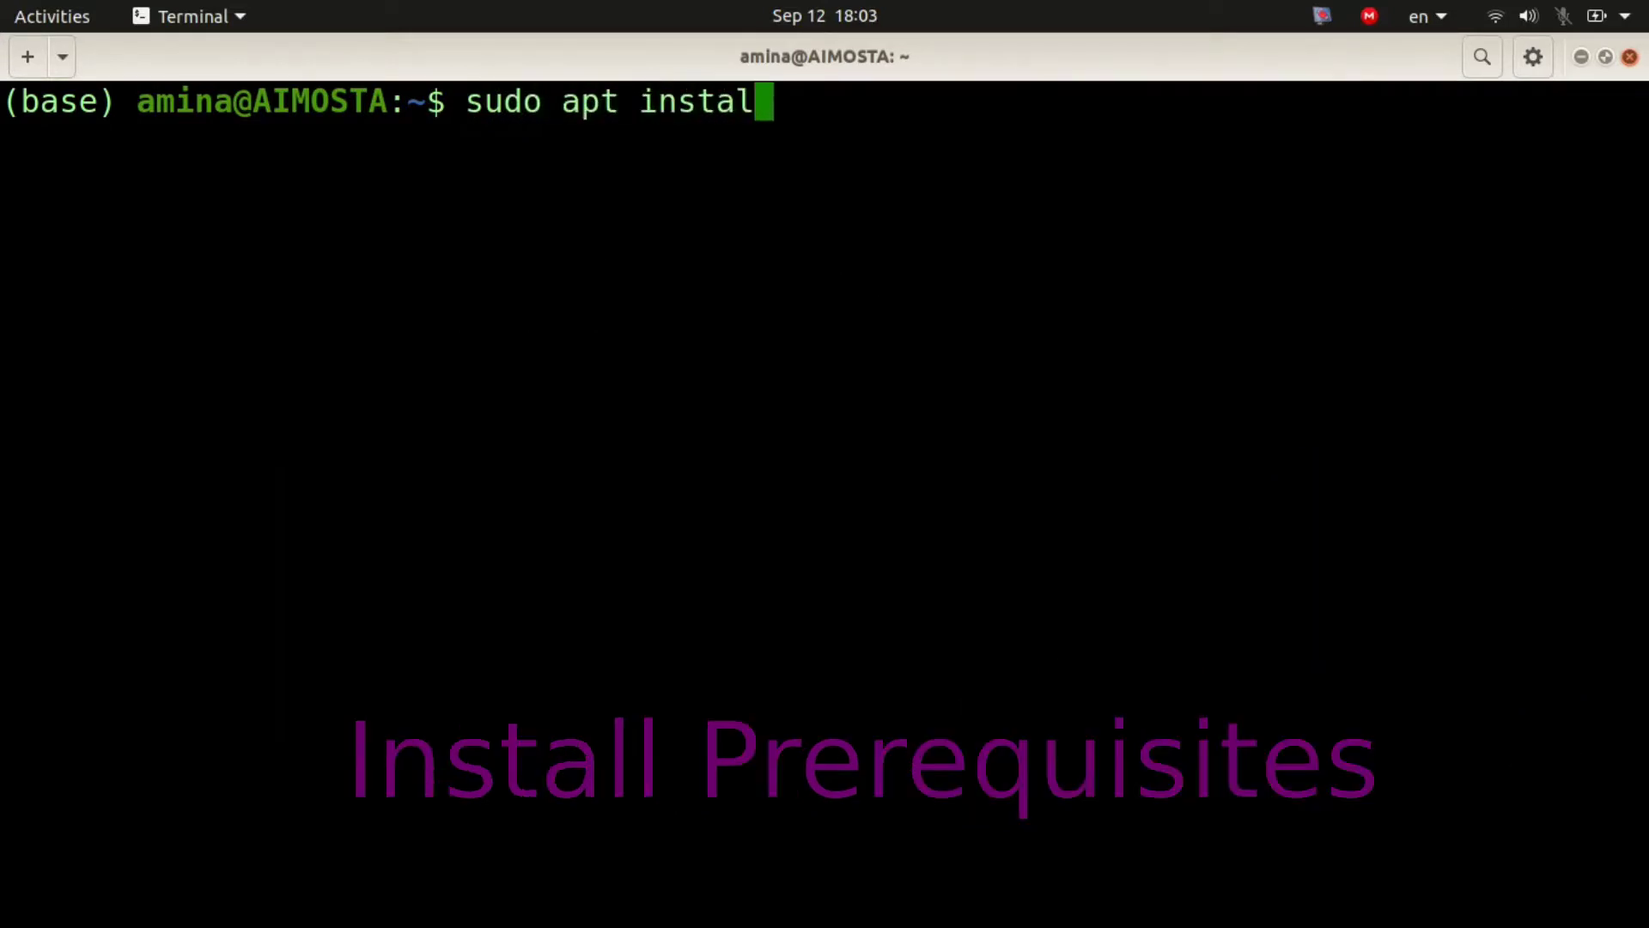
text(l)
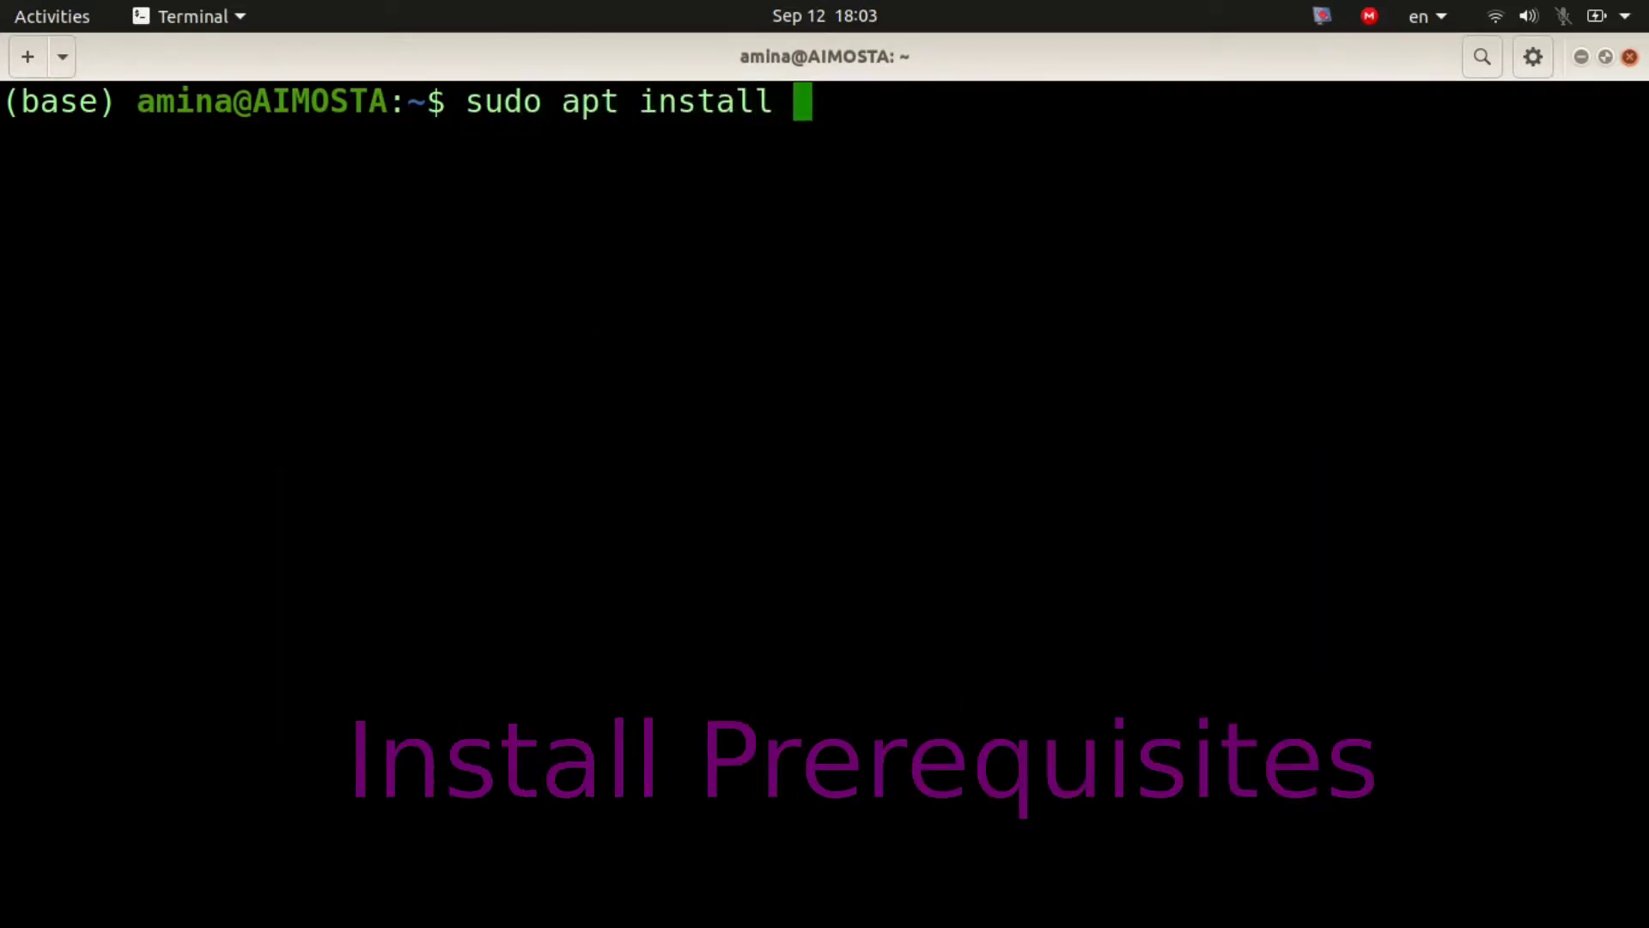
text(apt-)
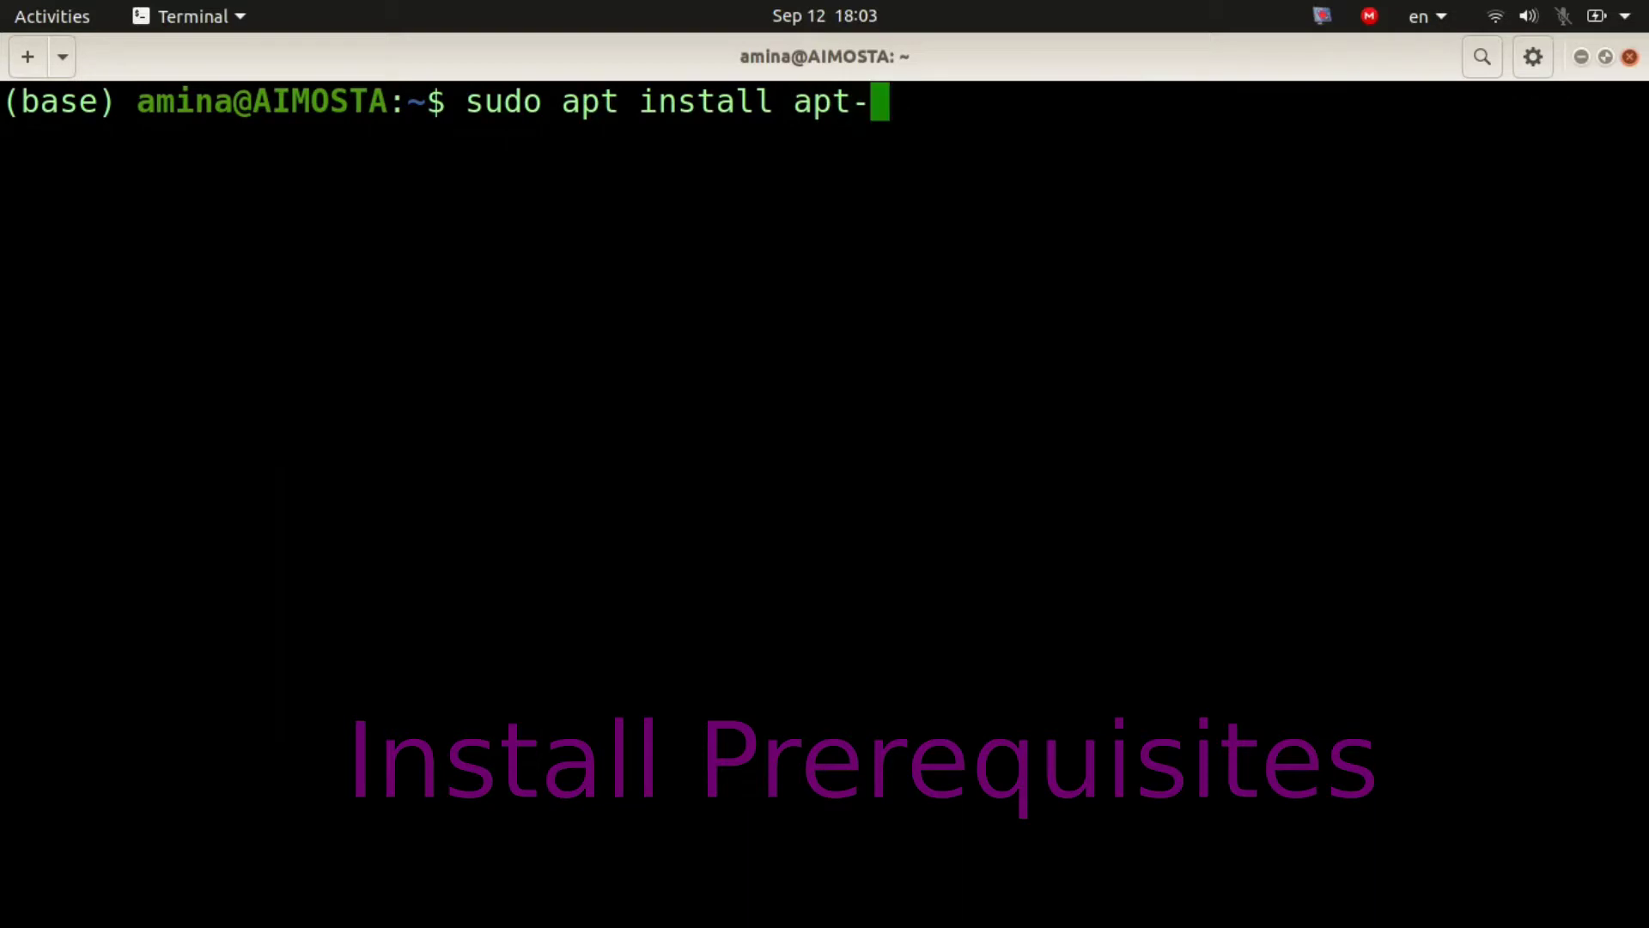
text(tr)
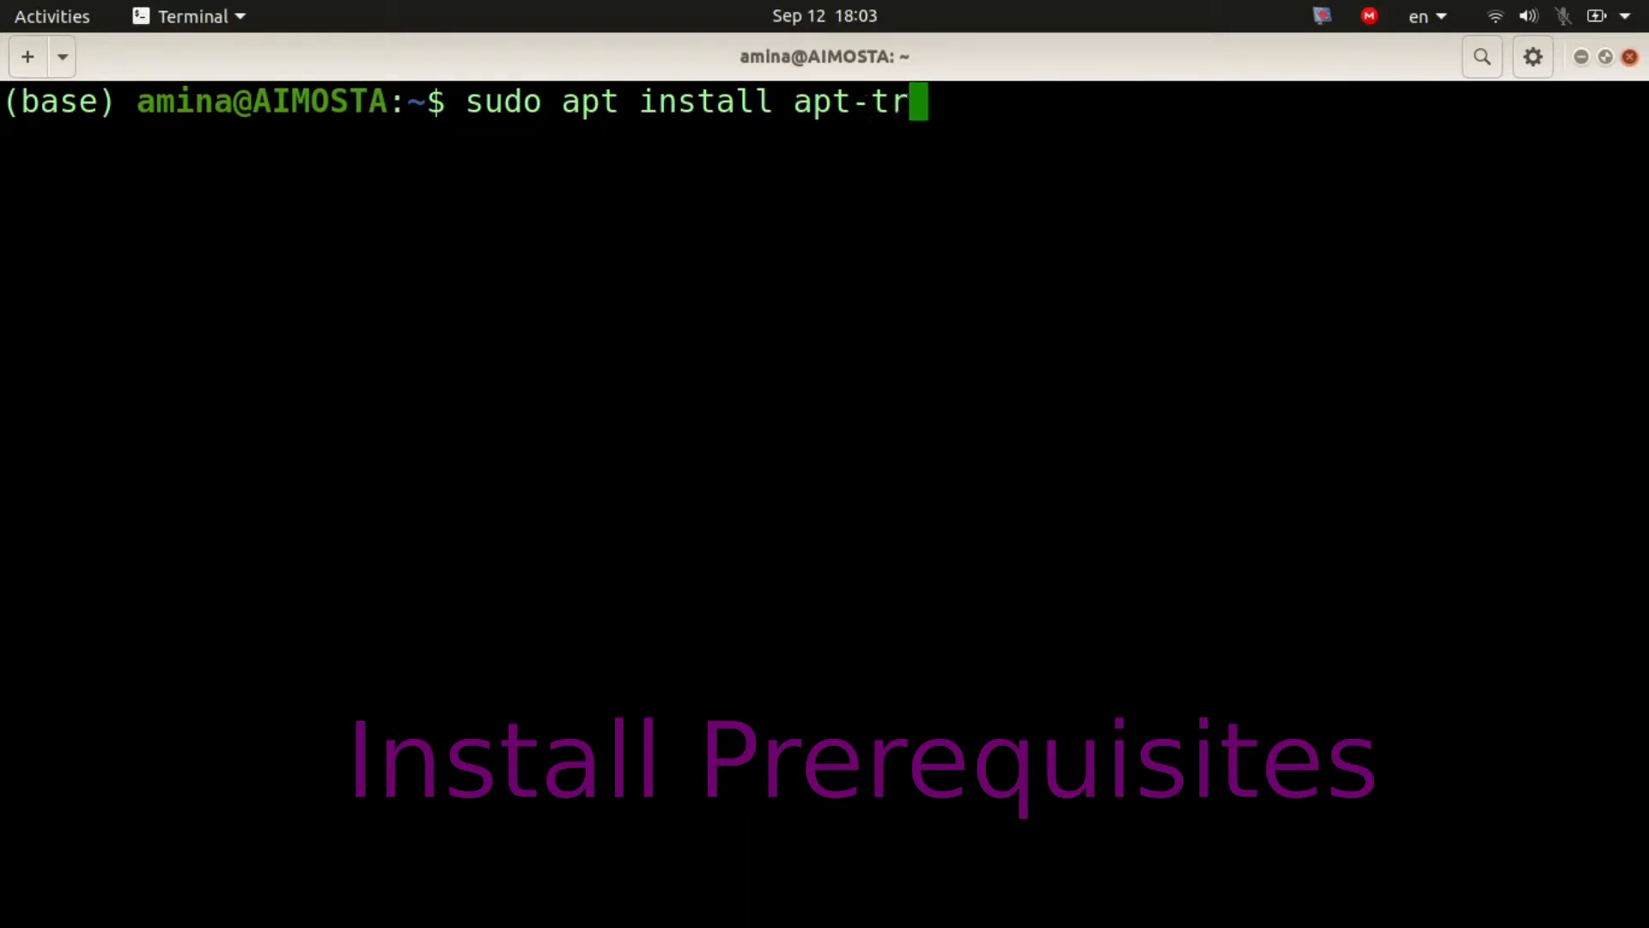
text(ansport-https)
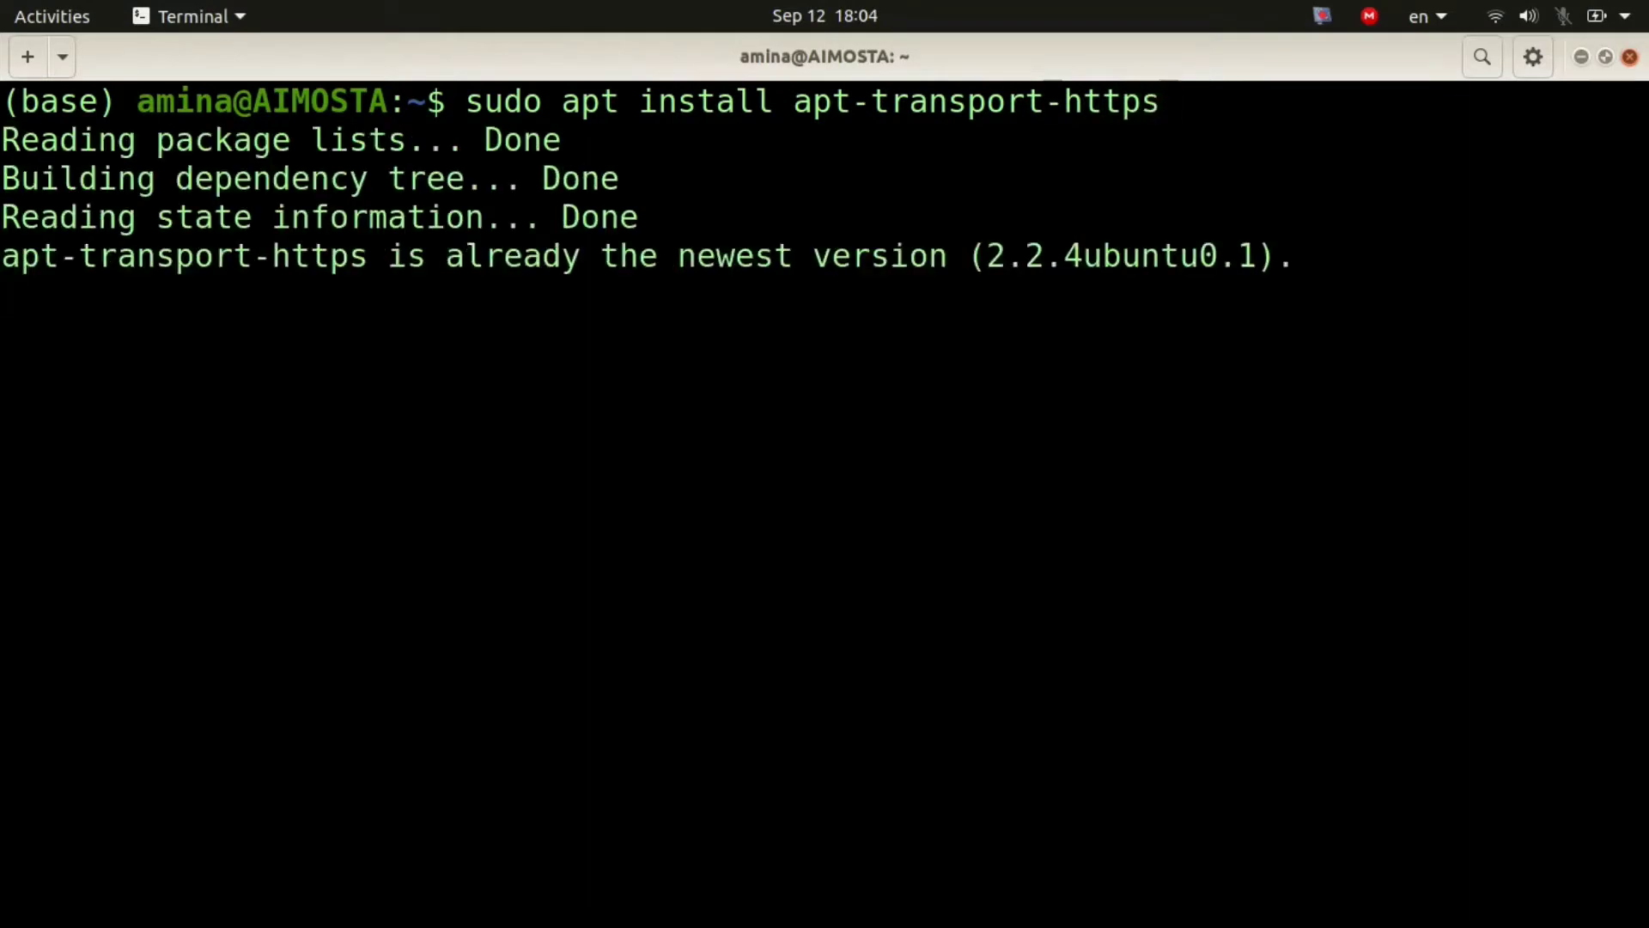
key(Return)
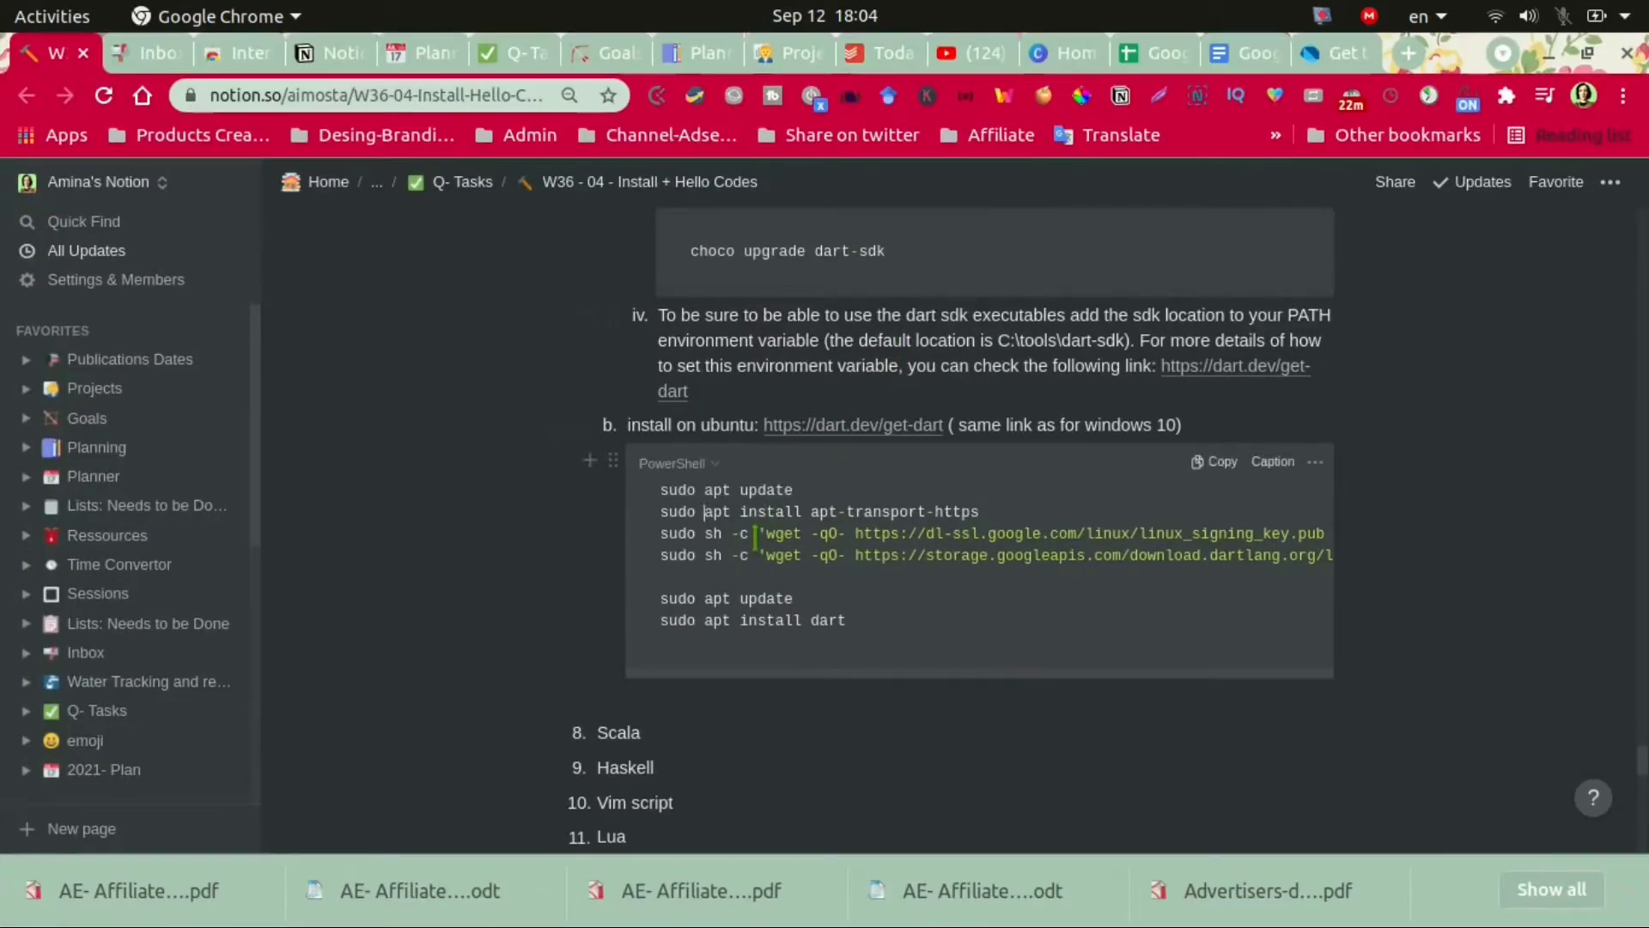
Step: Copy the Google Linux signing-key command from the Notion Ubuntu install notes
right_click(710, 533)
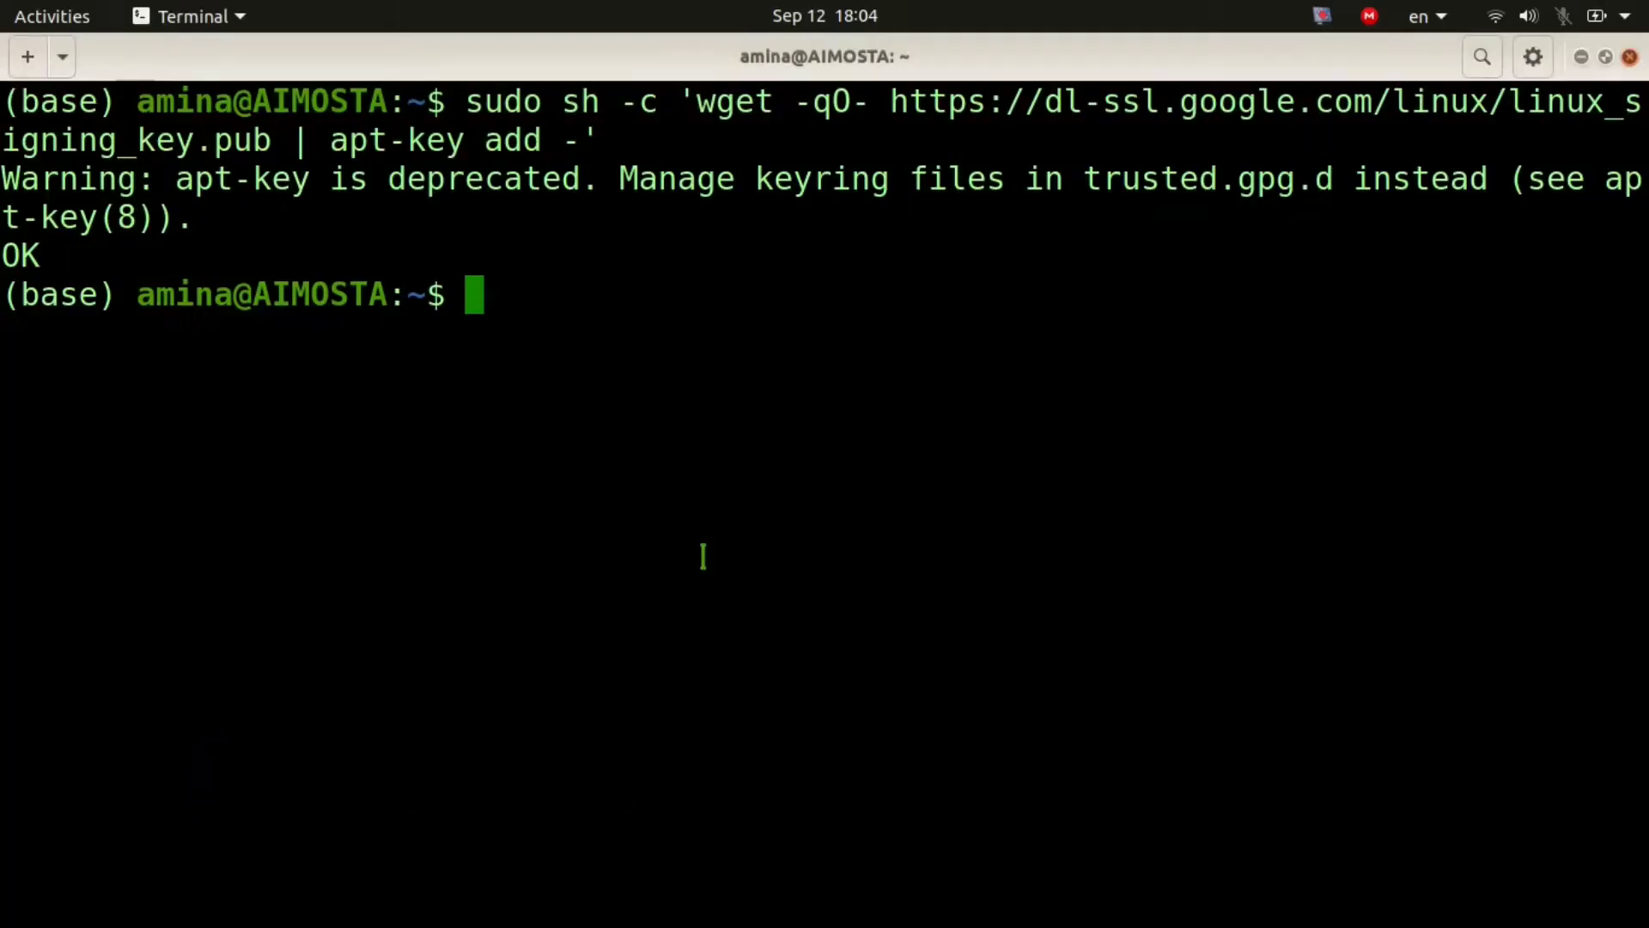
Step: Add Google's signing key and the dart_stable.list apt source, then clear the terminal
text(sudo sh -c 'wget -qO- https://storage.googleapis.com/download.dartlang.org/linux/debian/dart_stable.list > /etc/apt/sources.list.d/dart_stable.list')
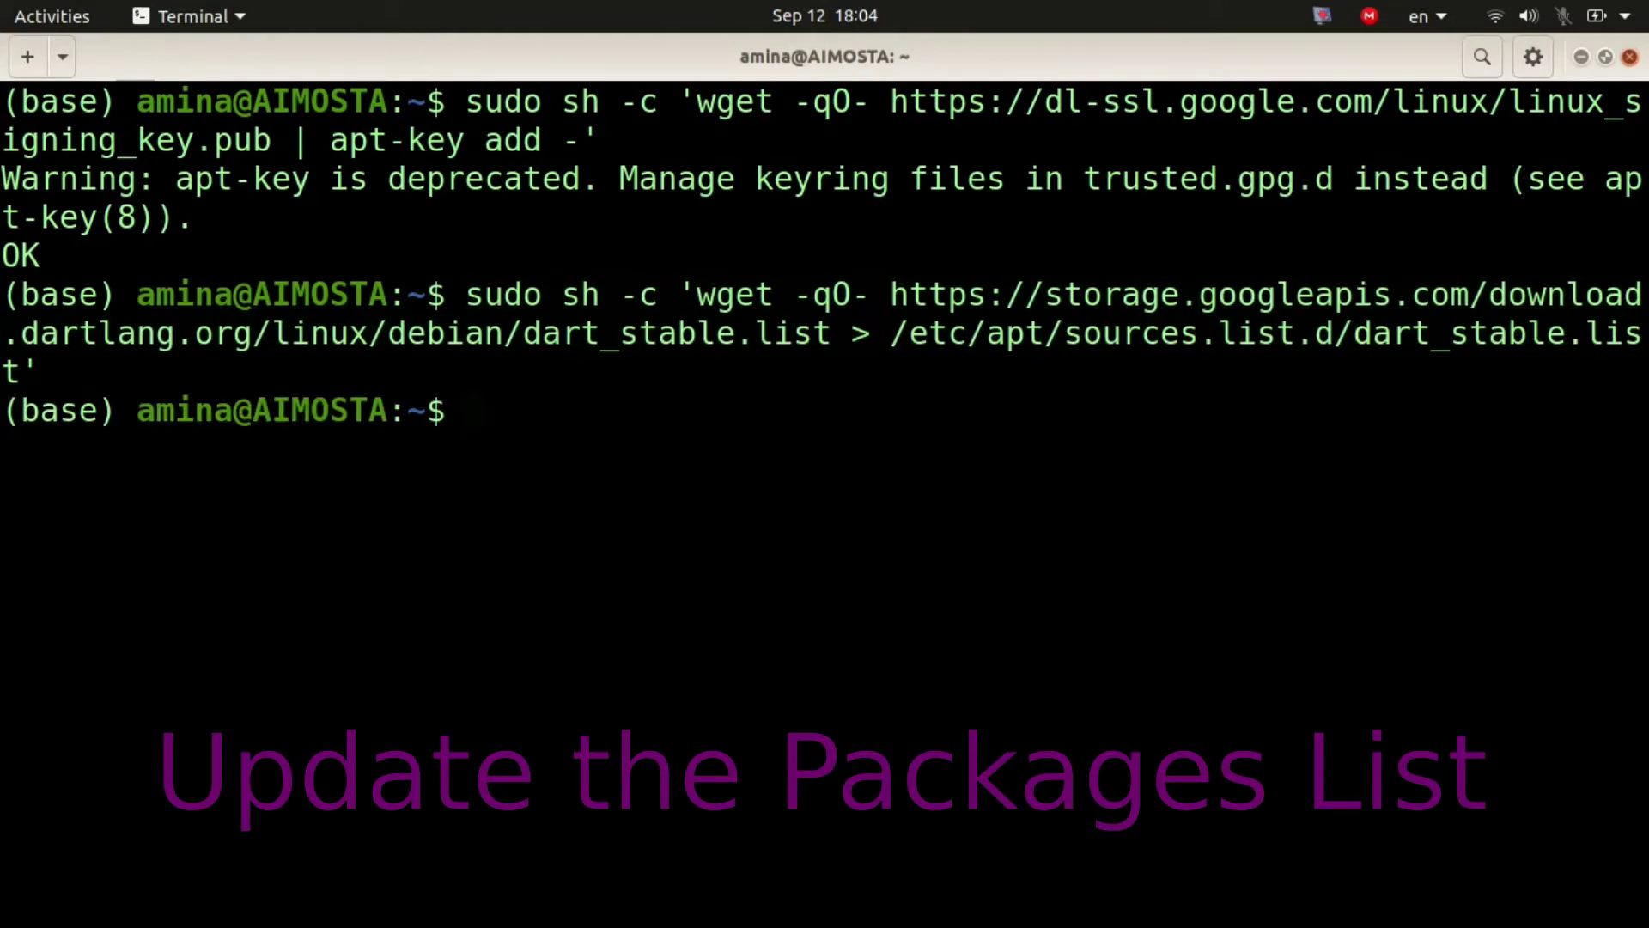
text(clear)
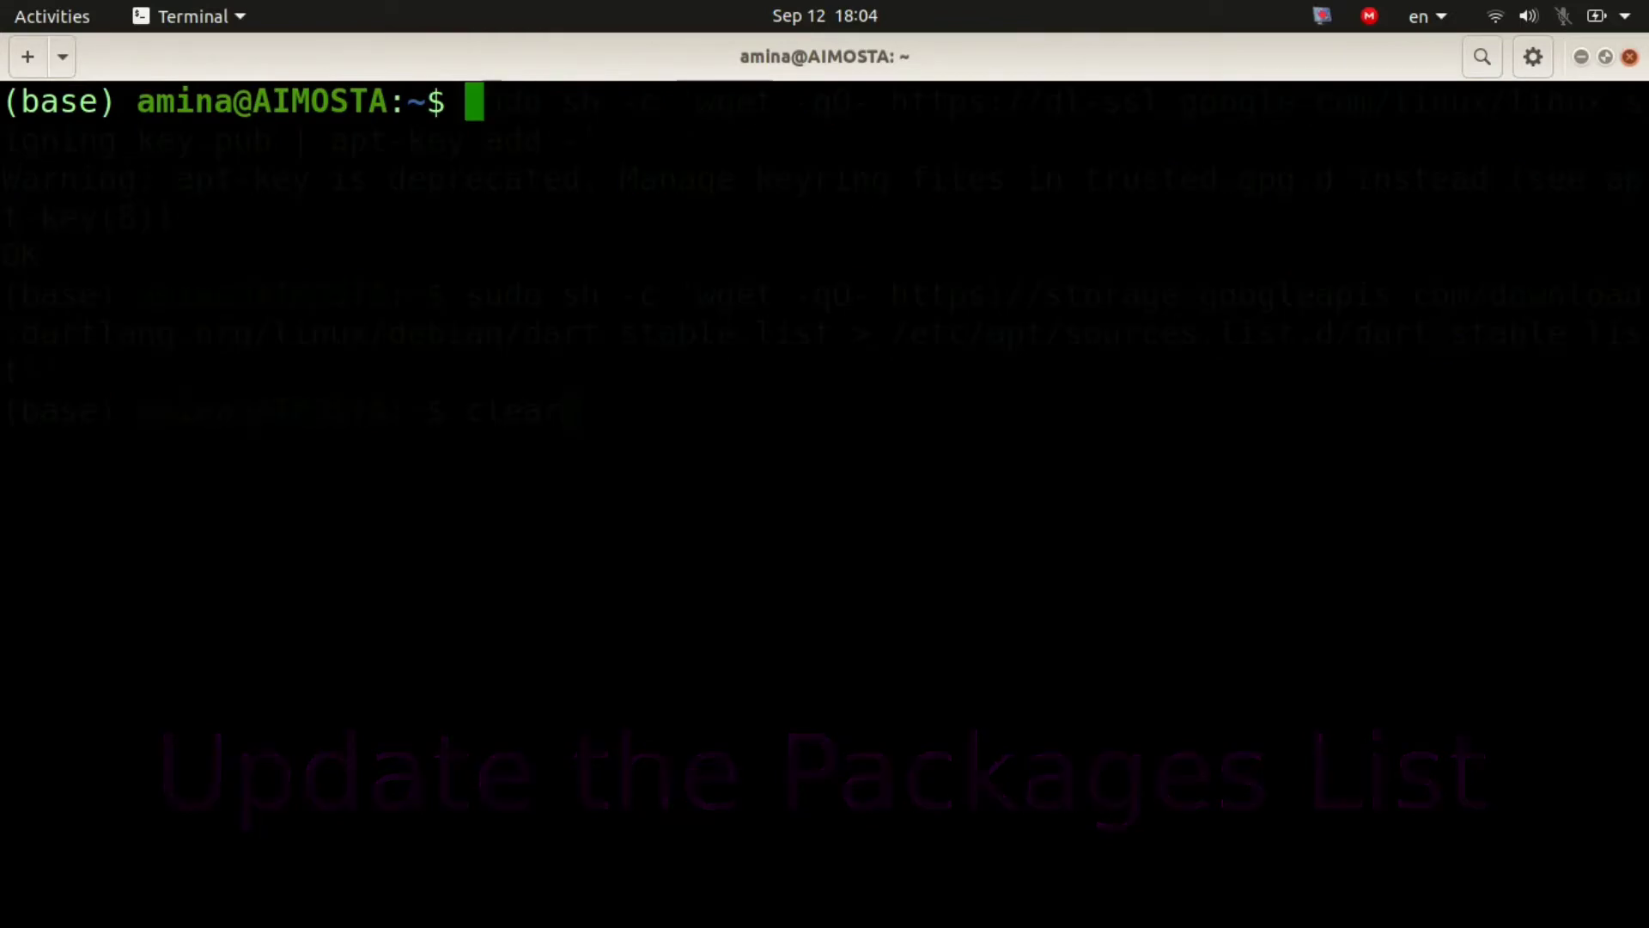
Step: Run 'sudo apt install dart' to install the Dart SDK from the new repository
text(sudp)
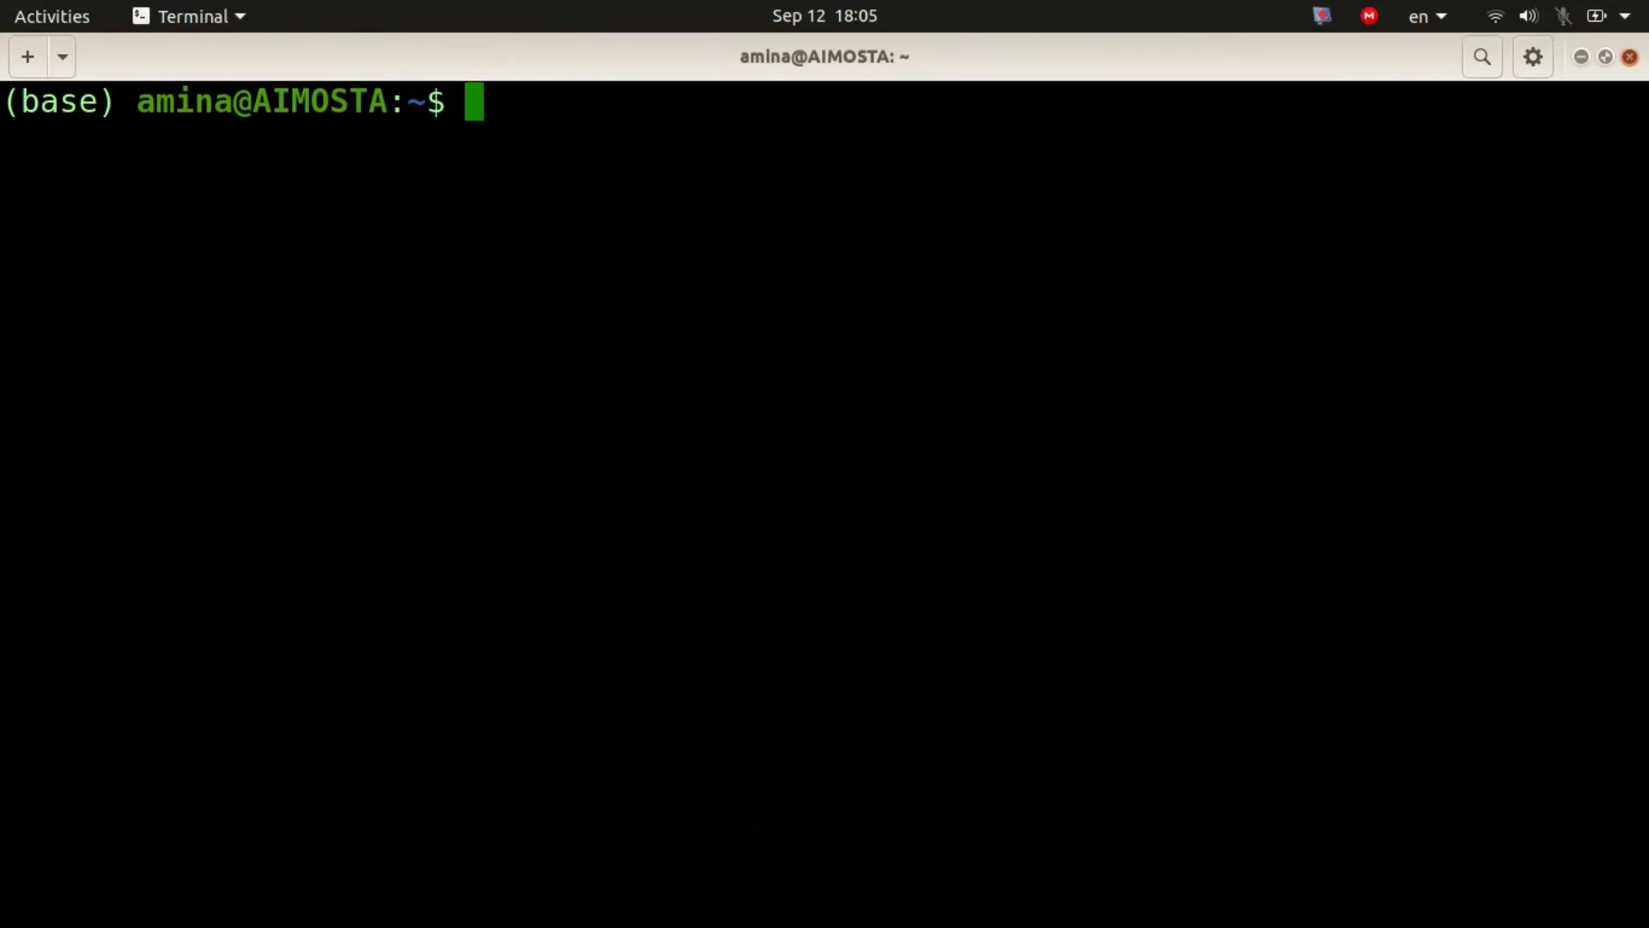
text(sudo)
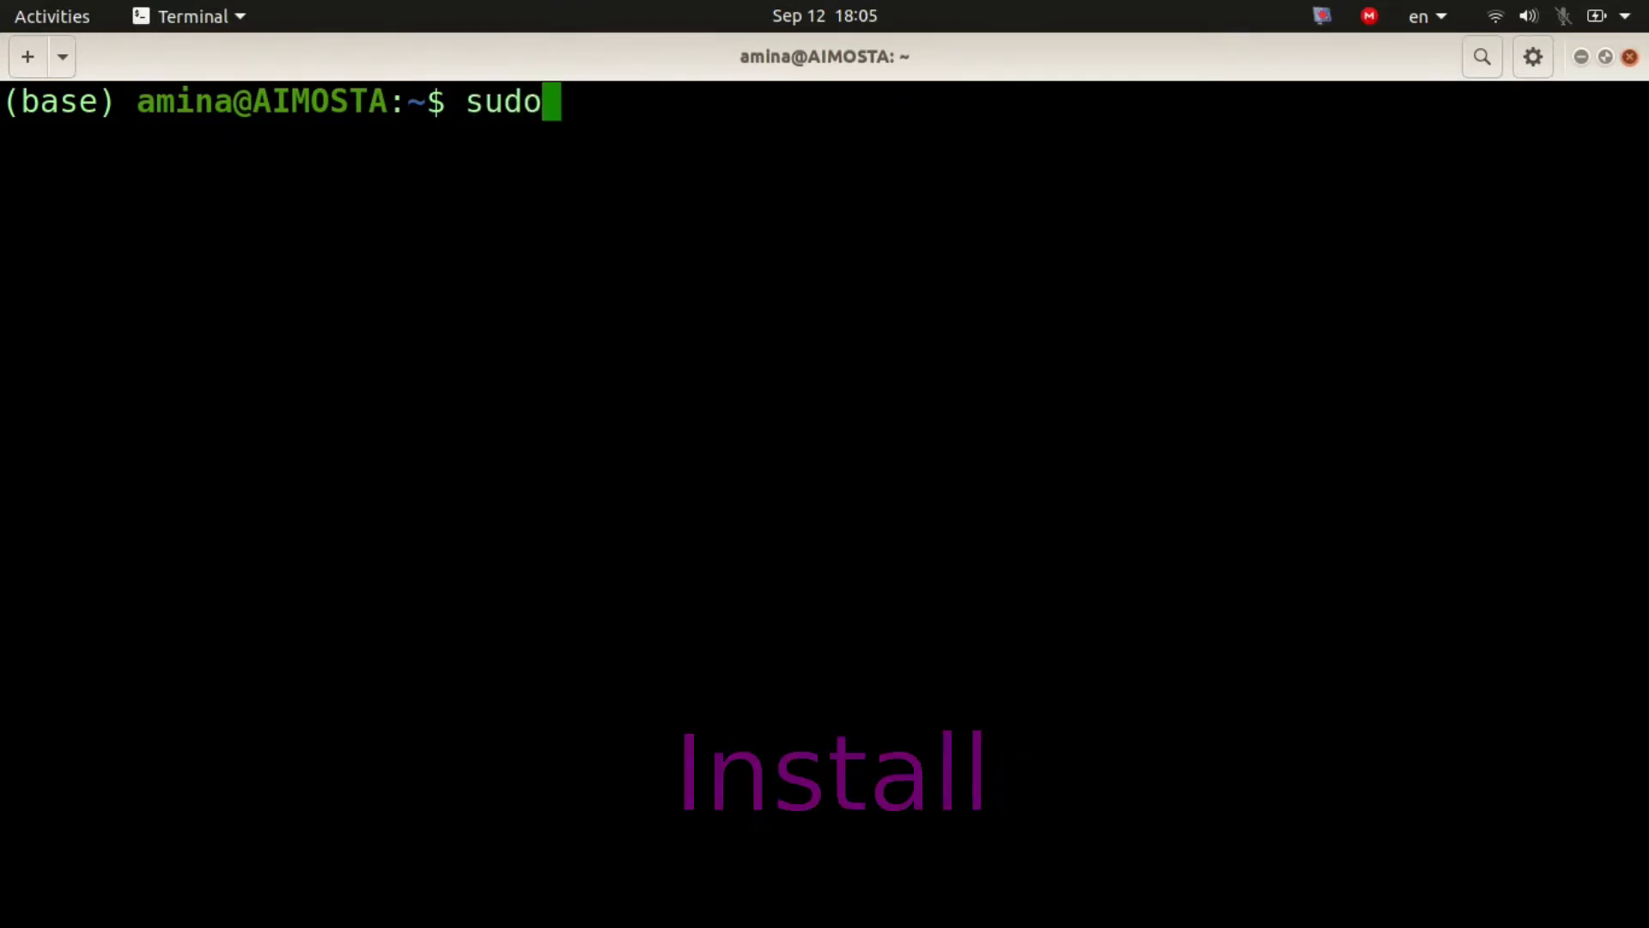
text(ap)
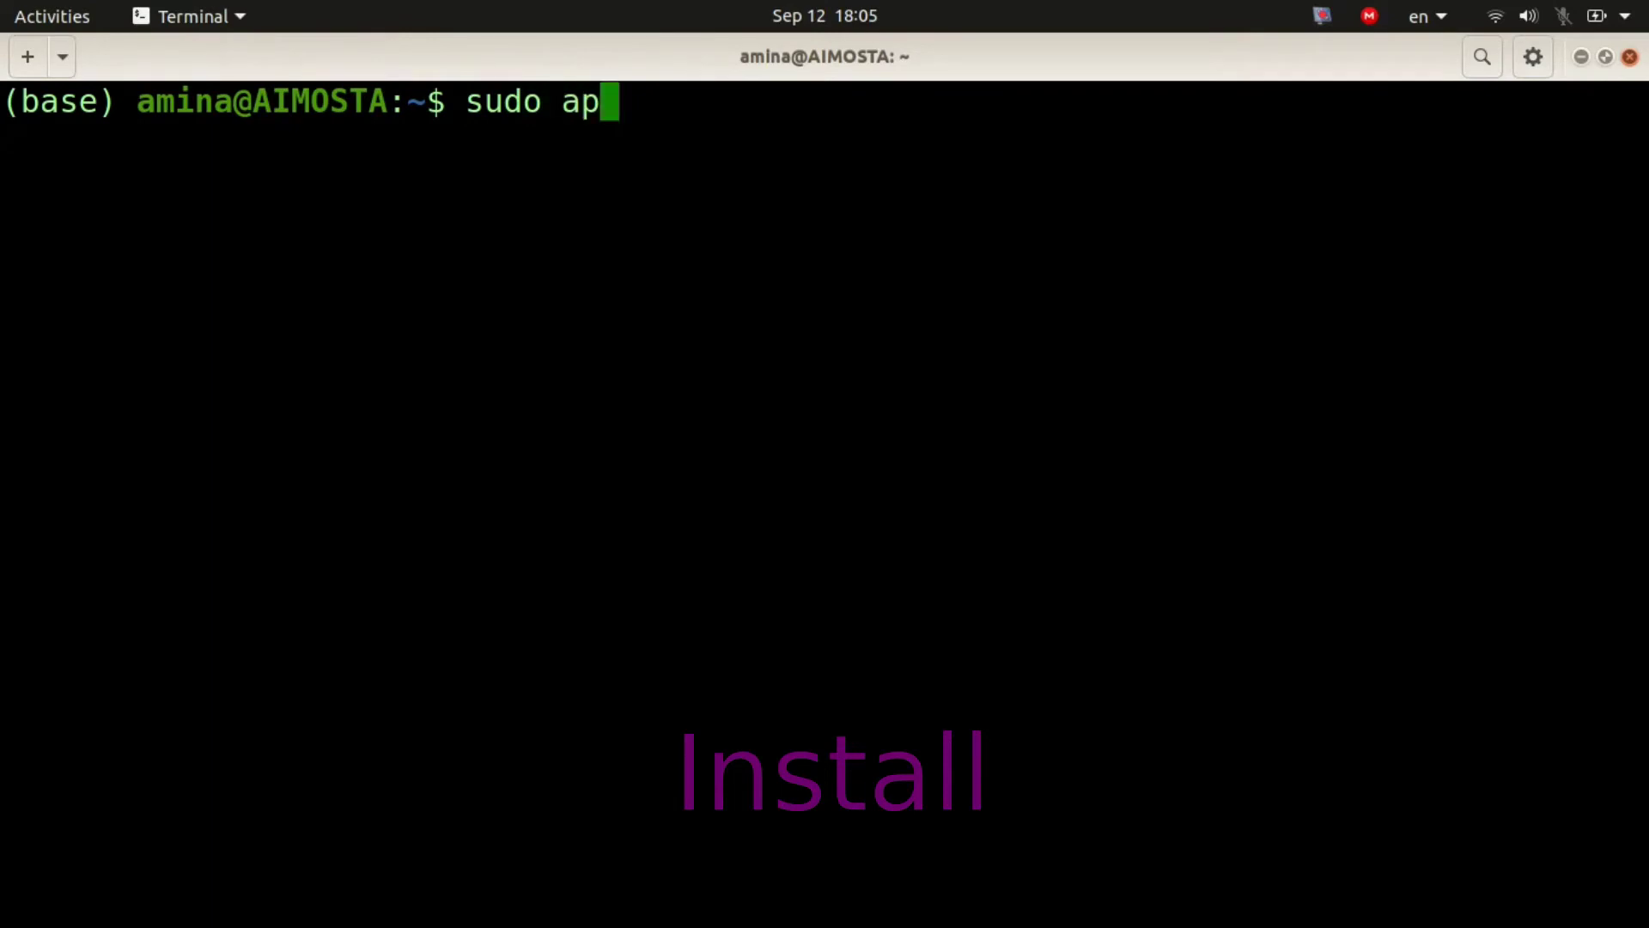
text(t install d)
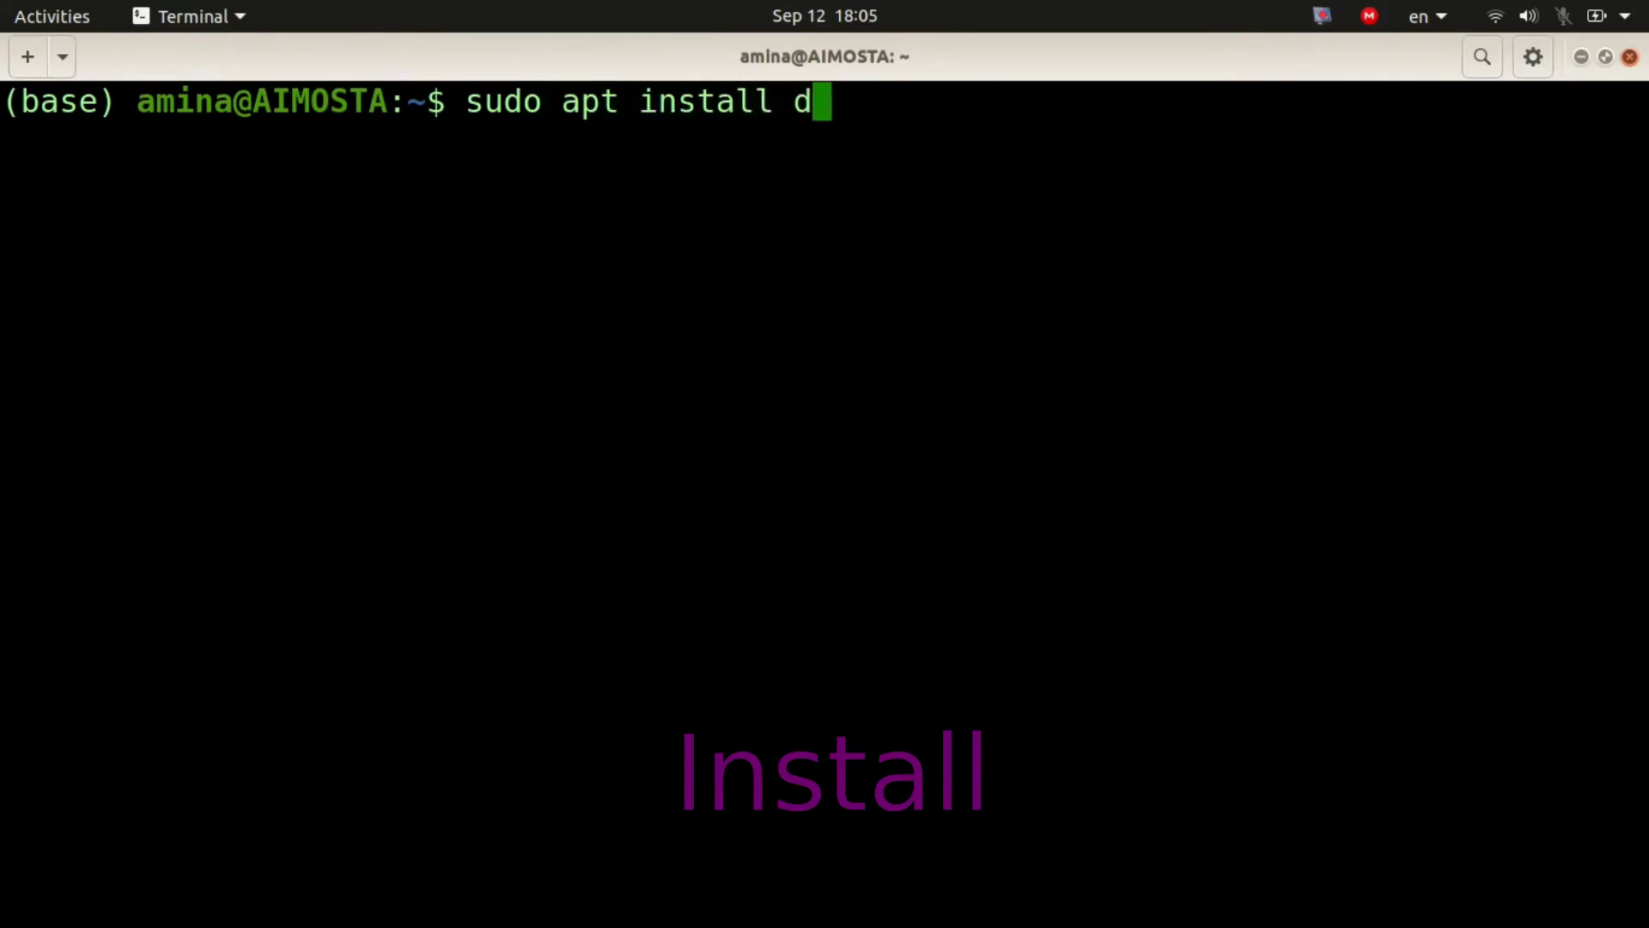
key(Return)
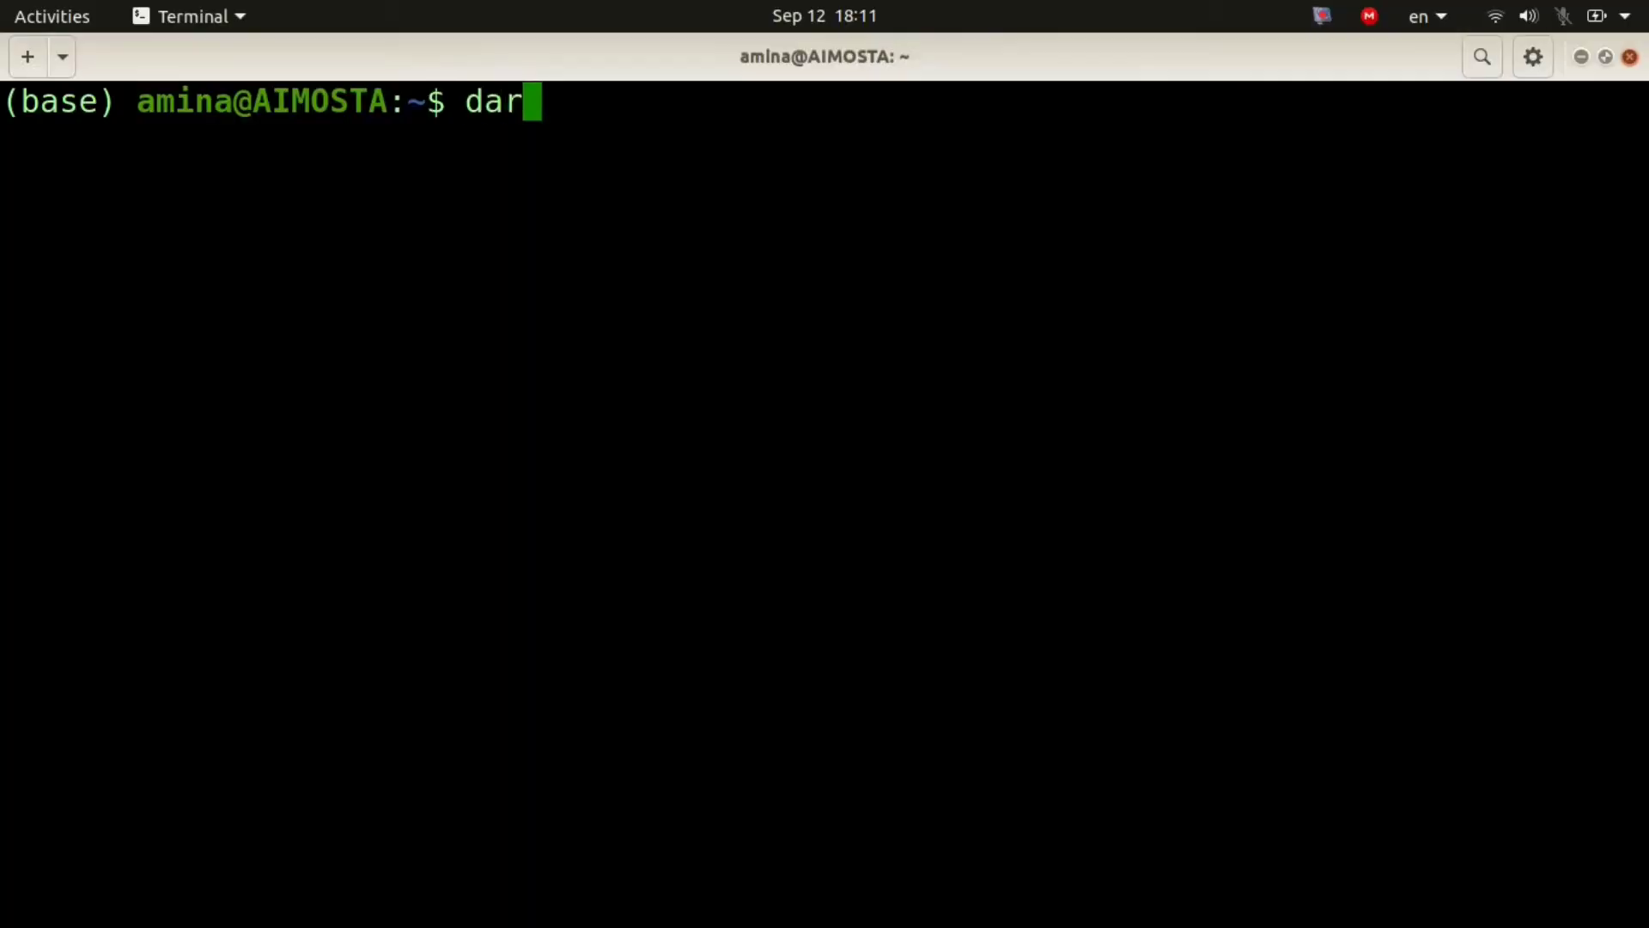
Step: Start typing 'dart --version' to check the installed Dart version
text(t)
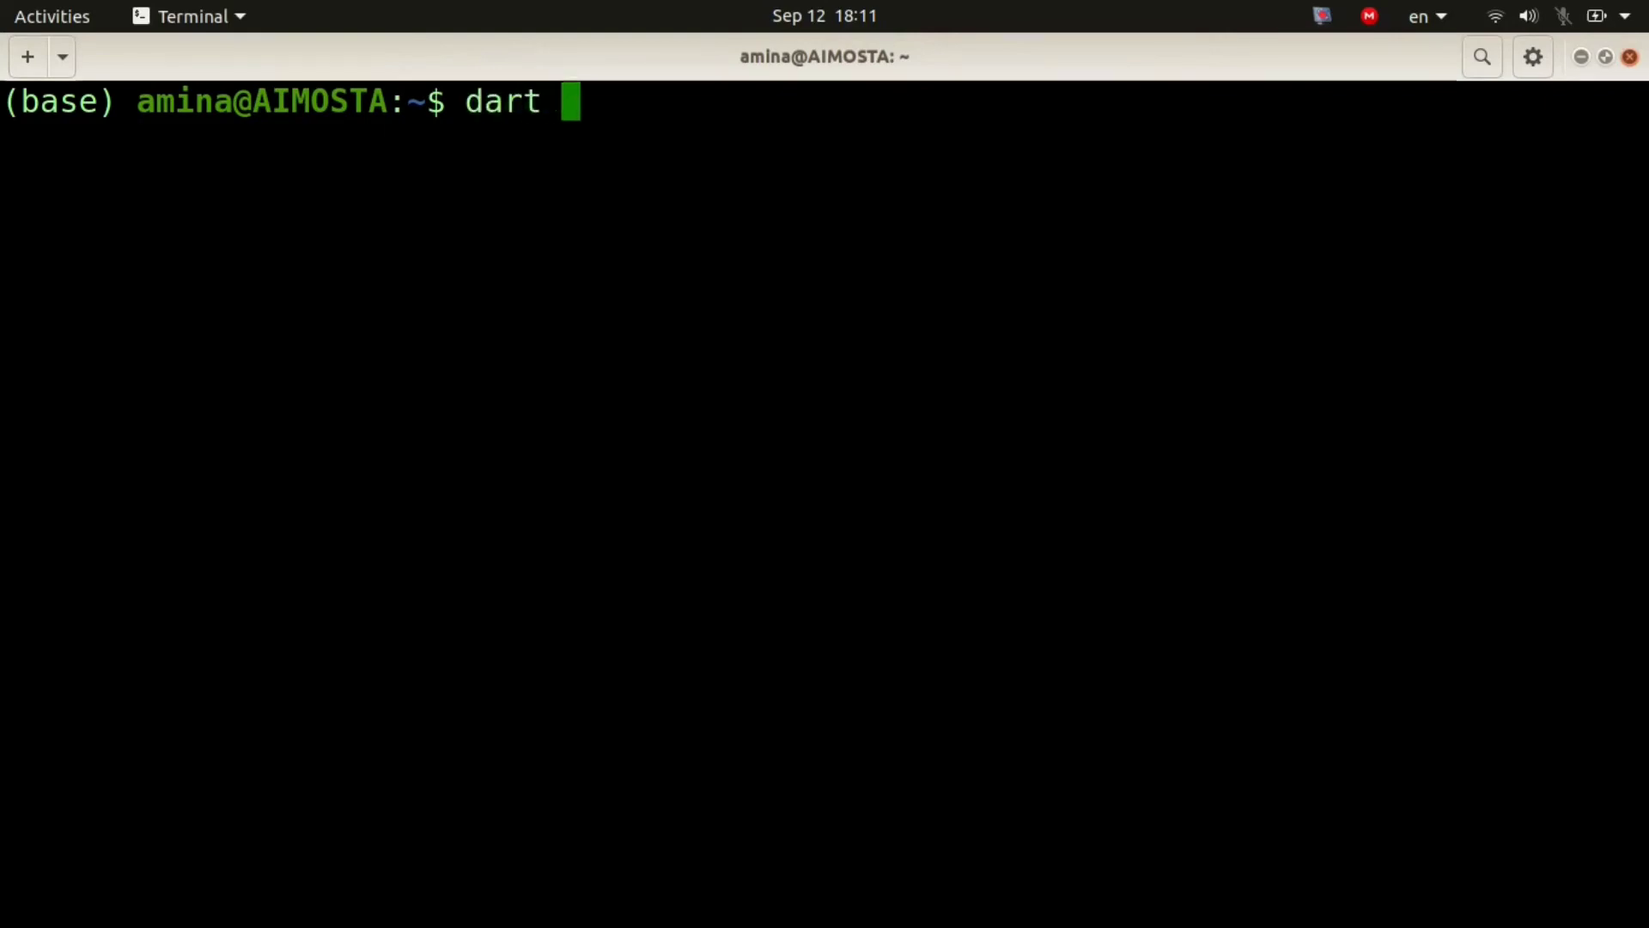